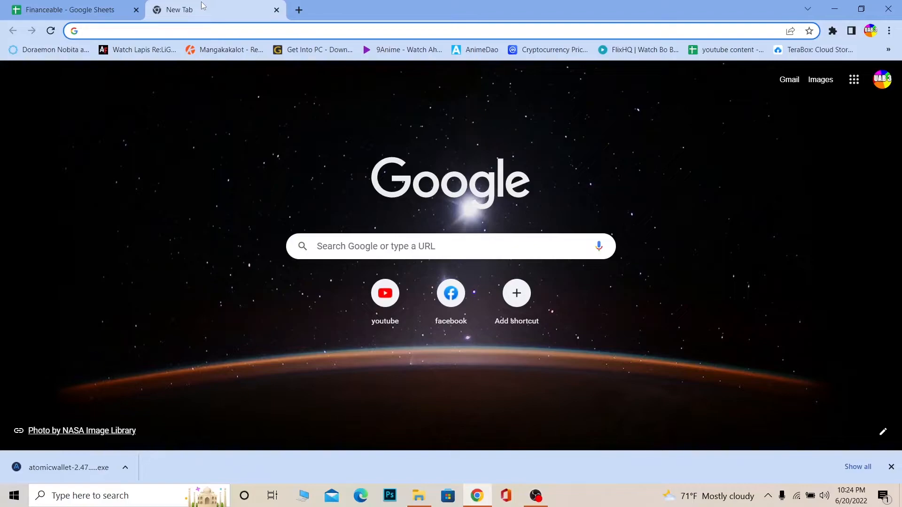
Go to spotify.com and reach the signed-in profile's Account overview page.
type("spotify.com/np-en/")
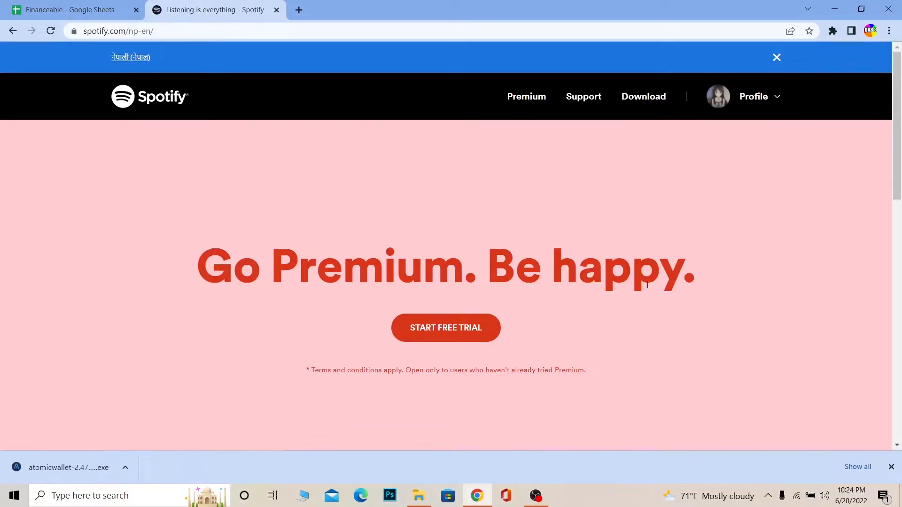
left_click(754, 96)
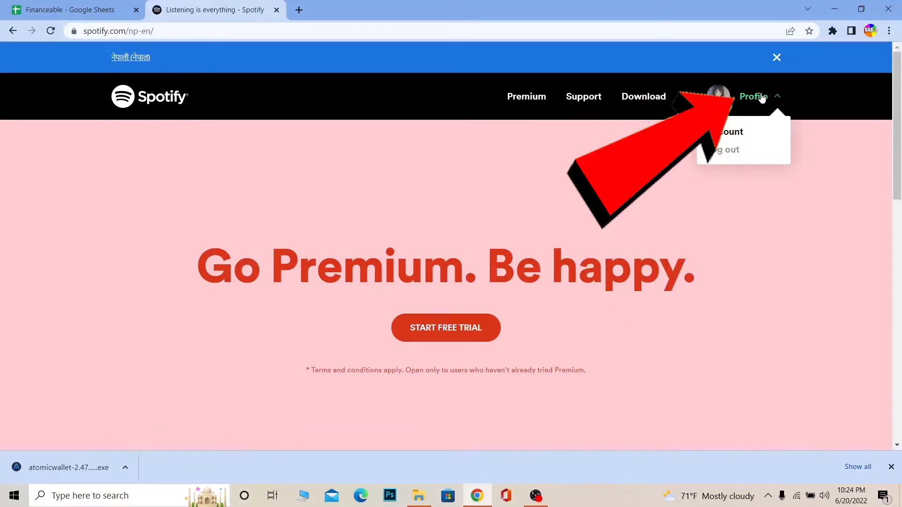
left_click(729, 132)
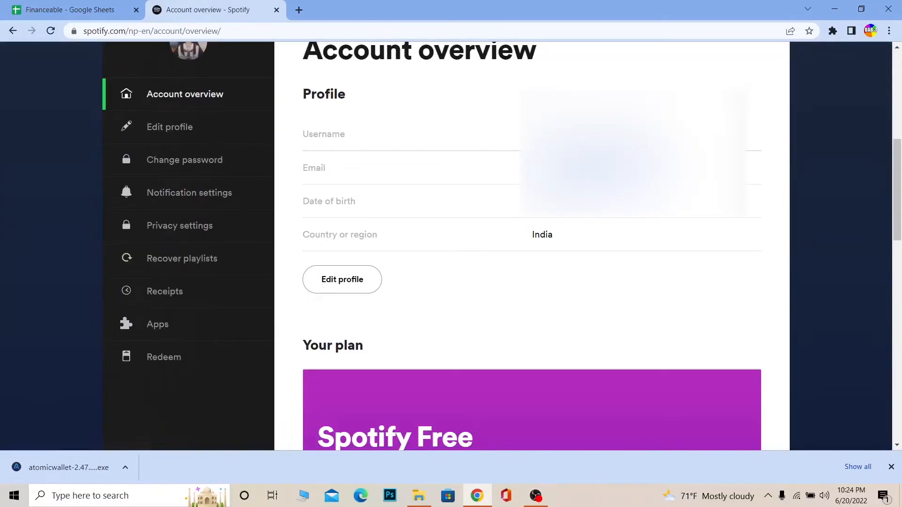
mouse_move(185, 352)
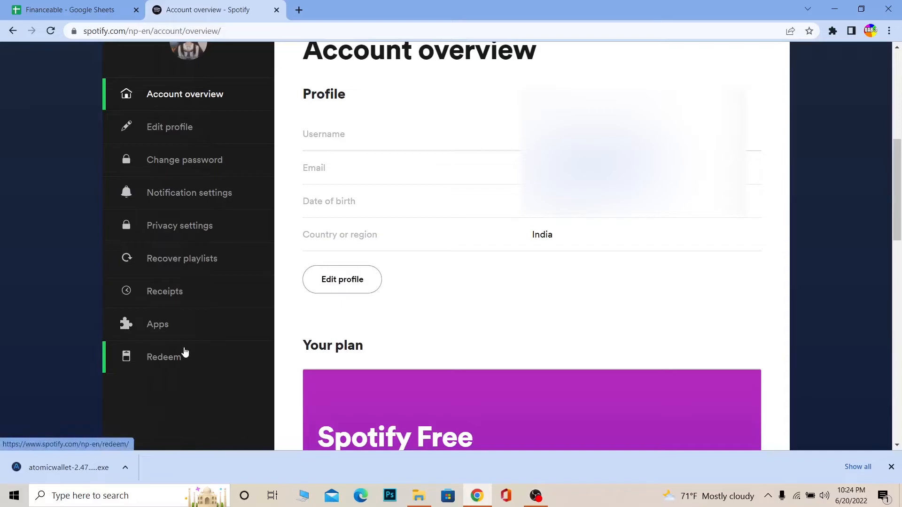
left_click(164, 357)
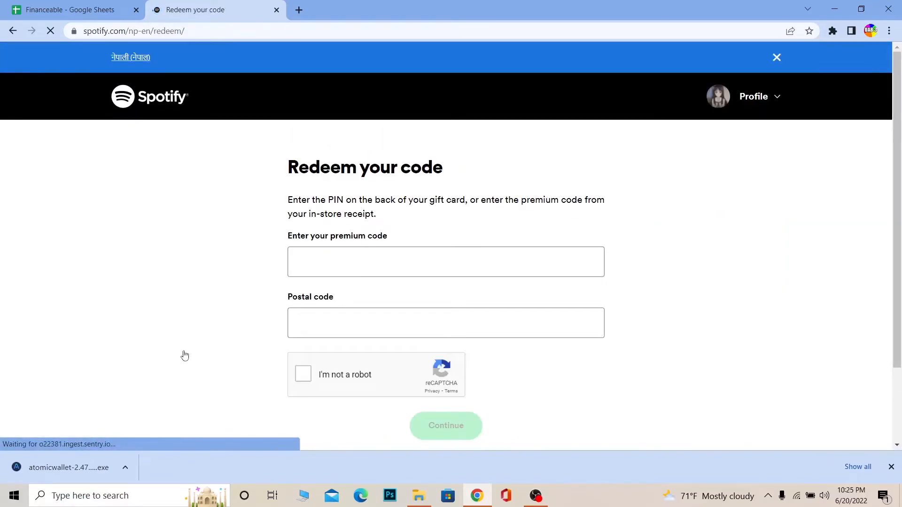
left_click(446, 261)
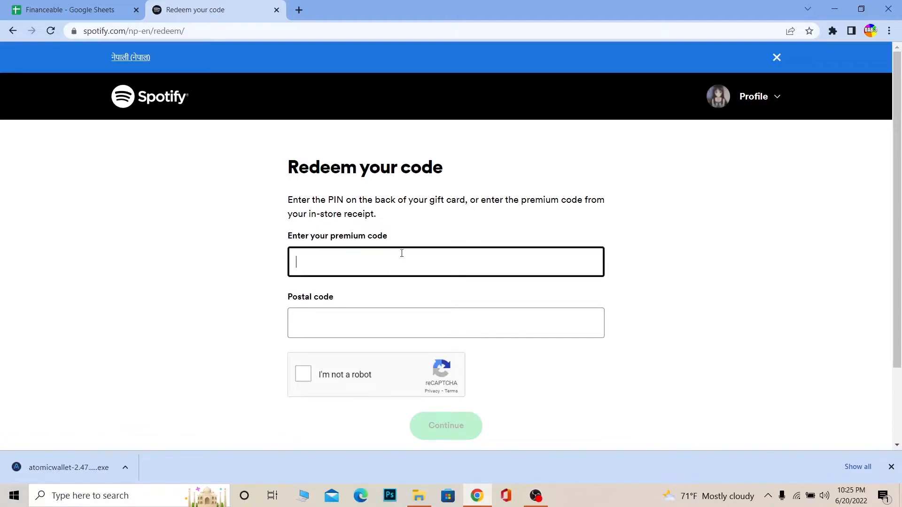
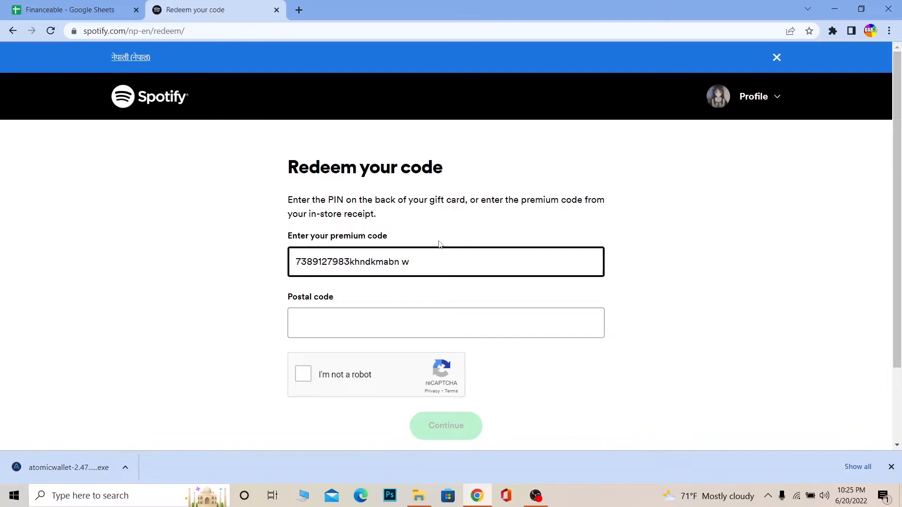
key("Backspace")
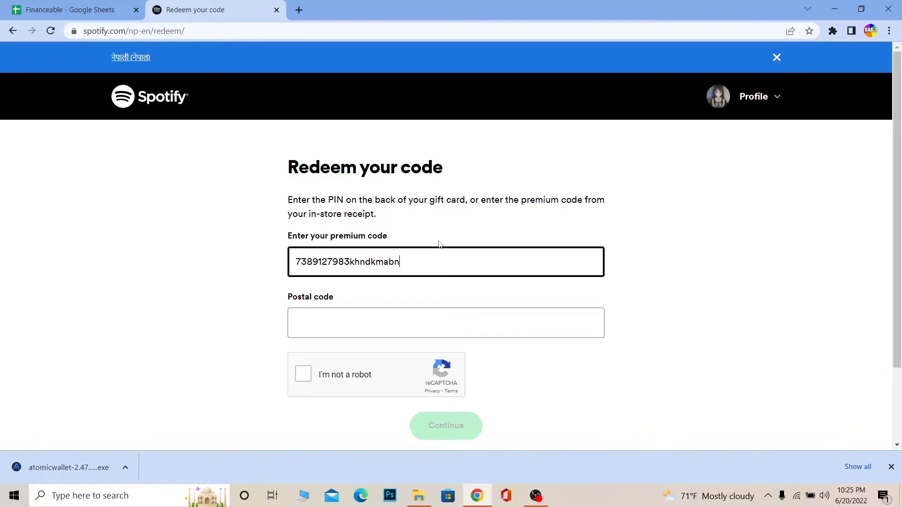
mouse_move(181, 277)
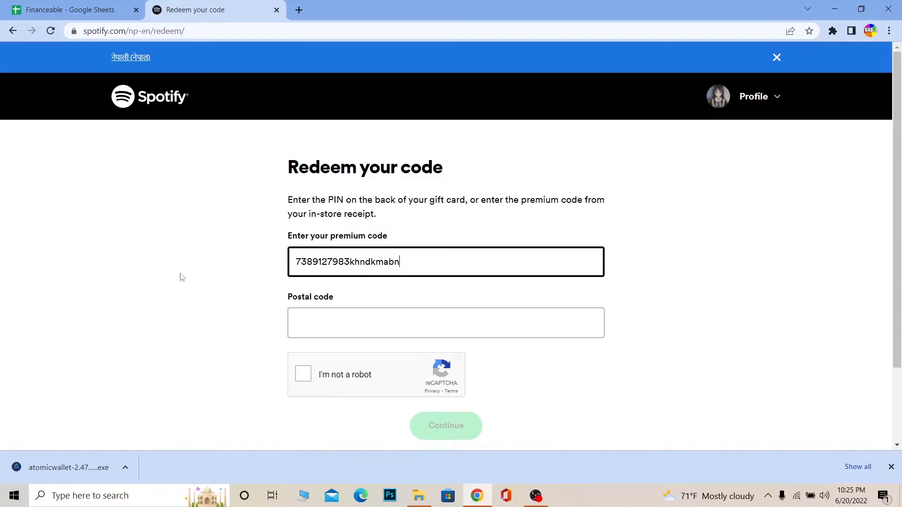
mouse_move(2, 227)
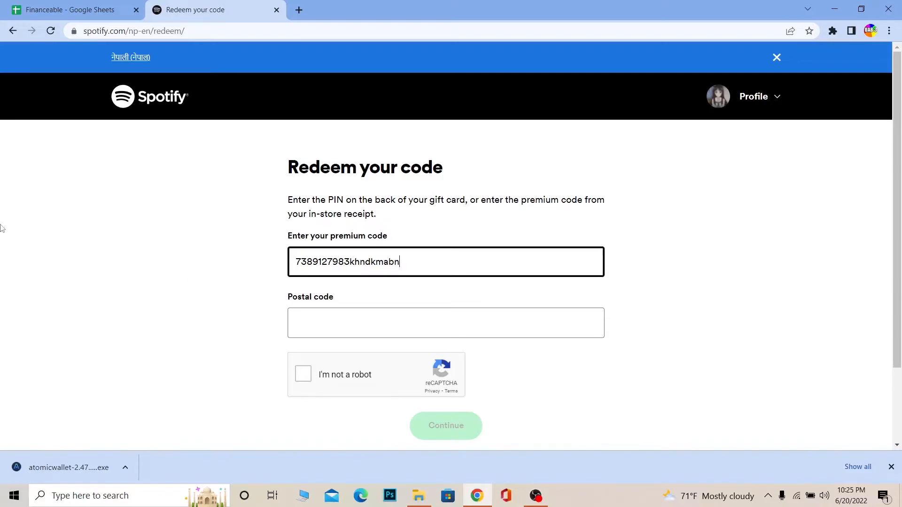
mouse_move(435, 274)
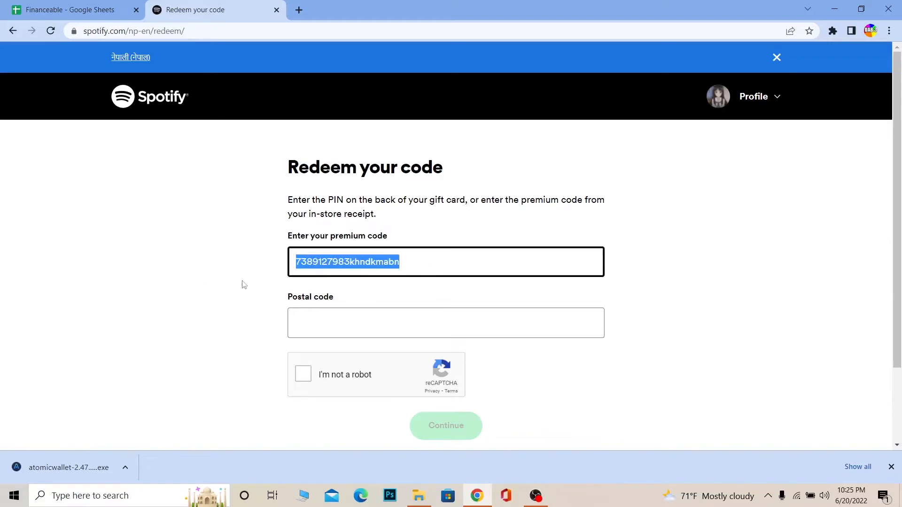
Enter postal code 8391 and tick the I'm not a robot captcha.
left_click(445, 322)
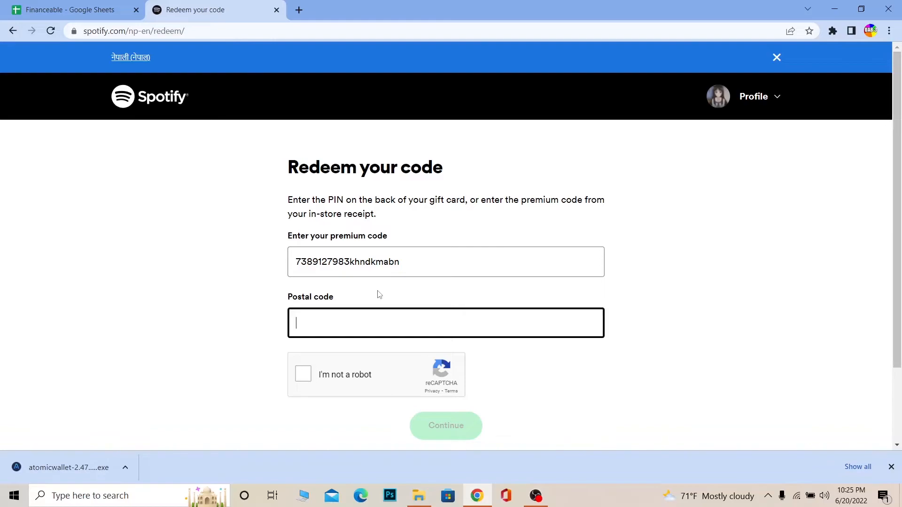
type("8391")
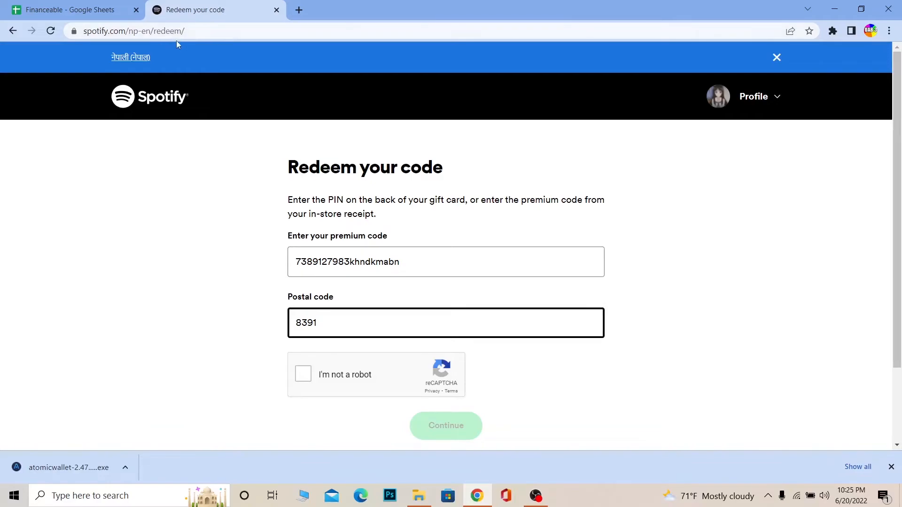
mouse_move(146, 131)
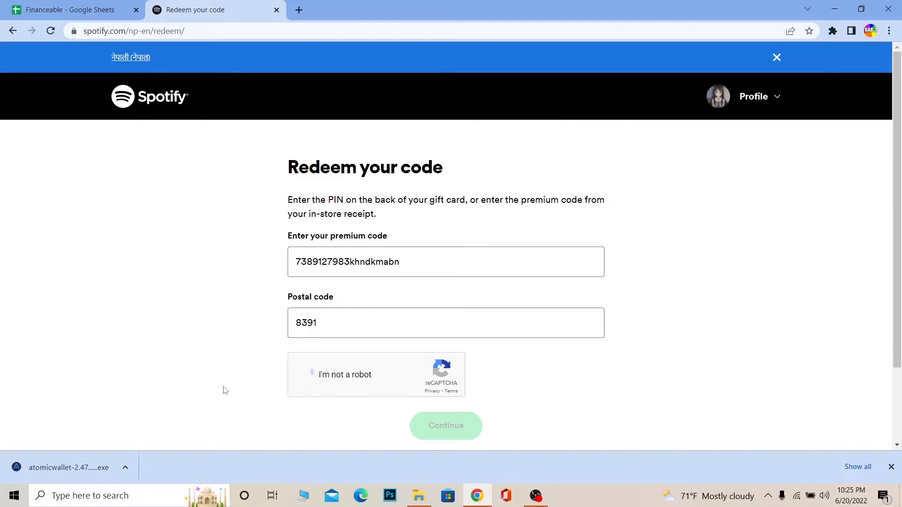
left_click(306, 374)
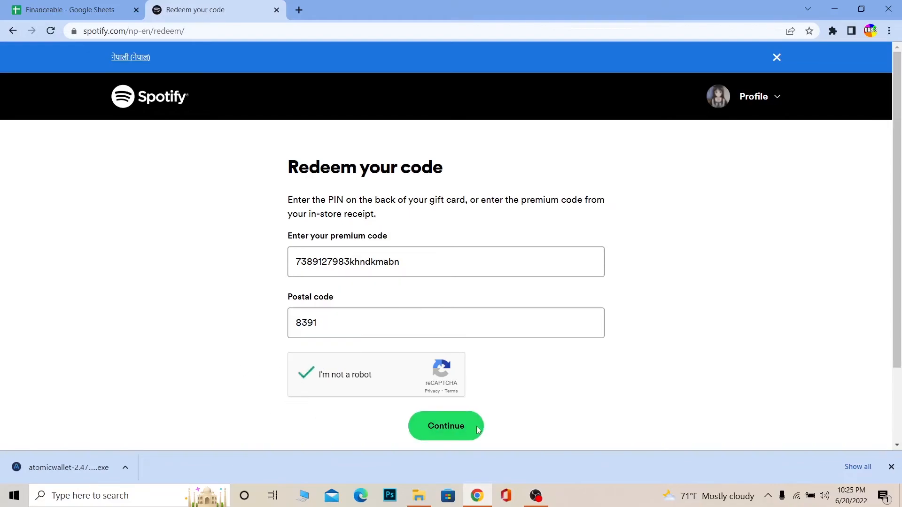
mouse_move(488, 379)
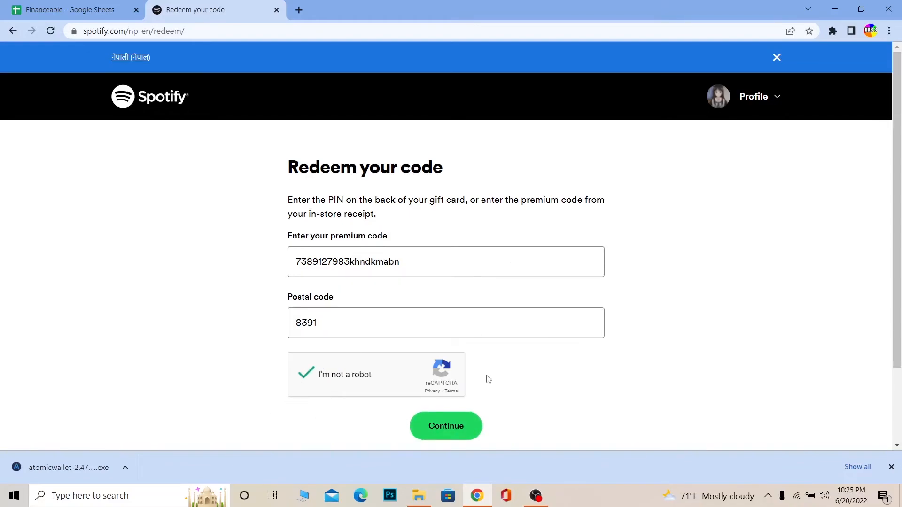
mouse_move(727, 102)
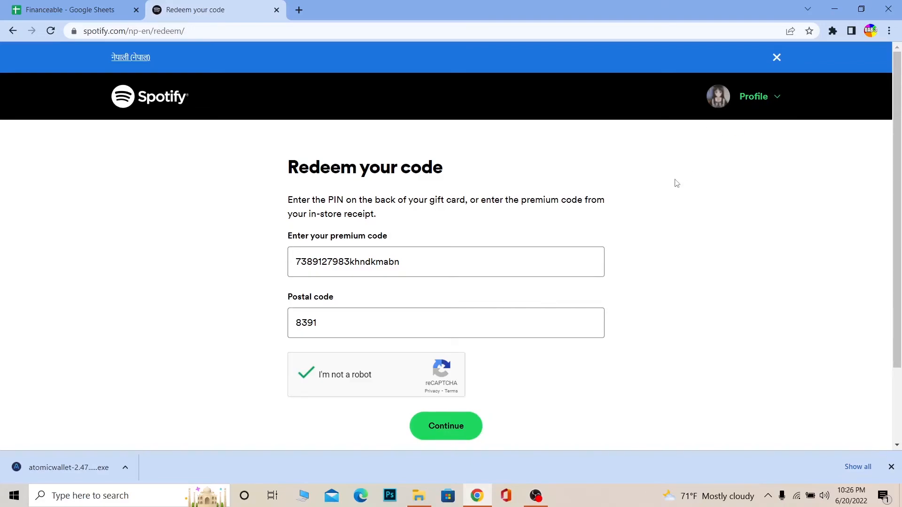
mouse_move(393, 354)
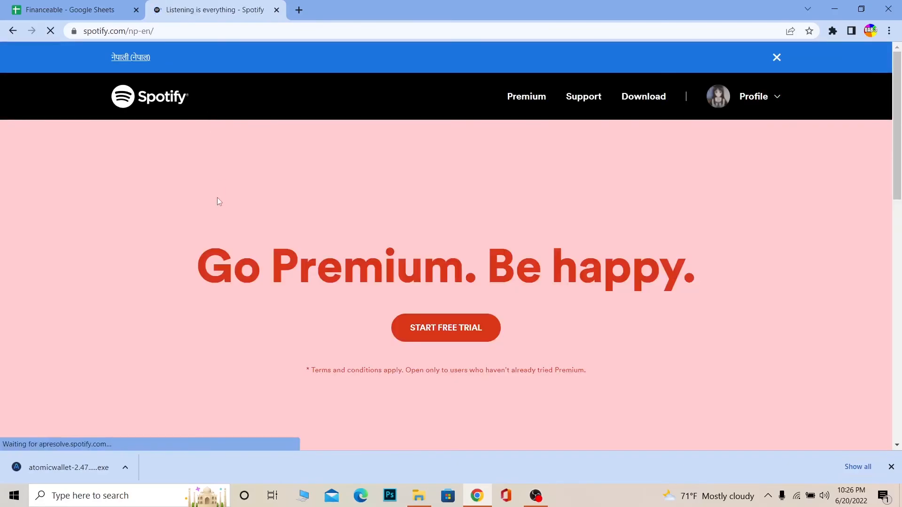
Leave the redeem form and land on Spotify's Go Premium free-trial page.
scroll("down", 3)
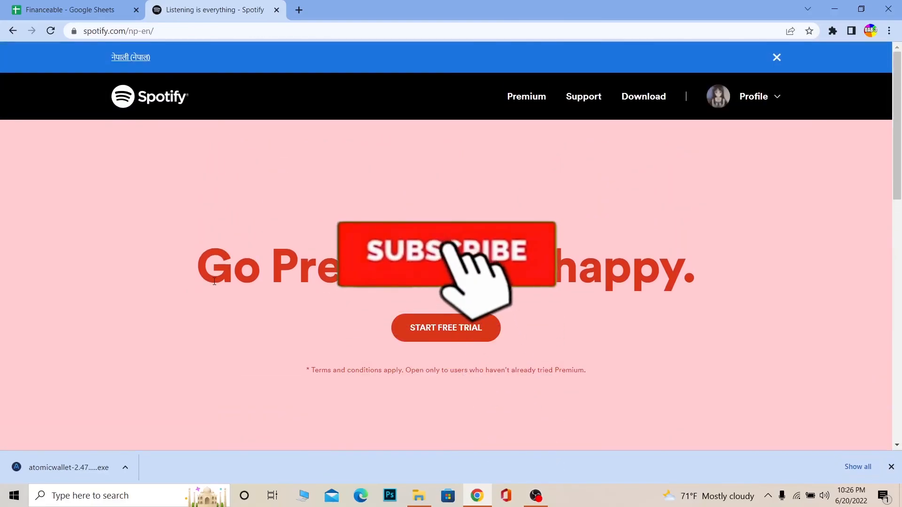
left_click(445, 255)
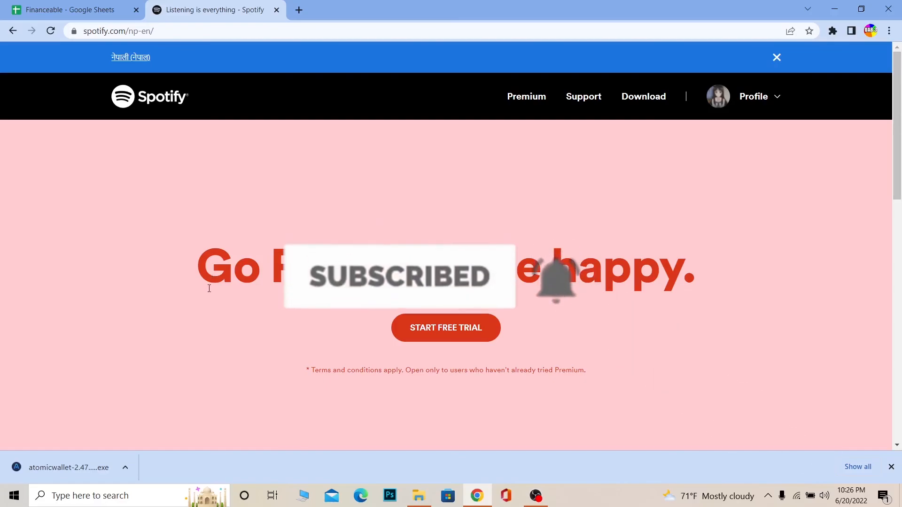